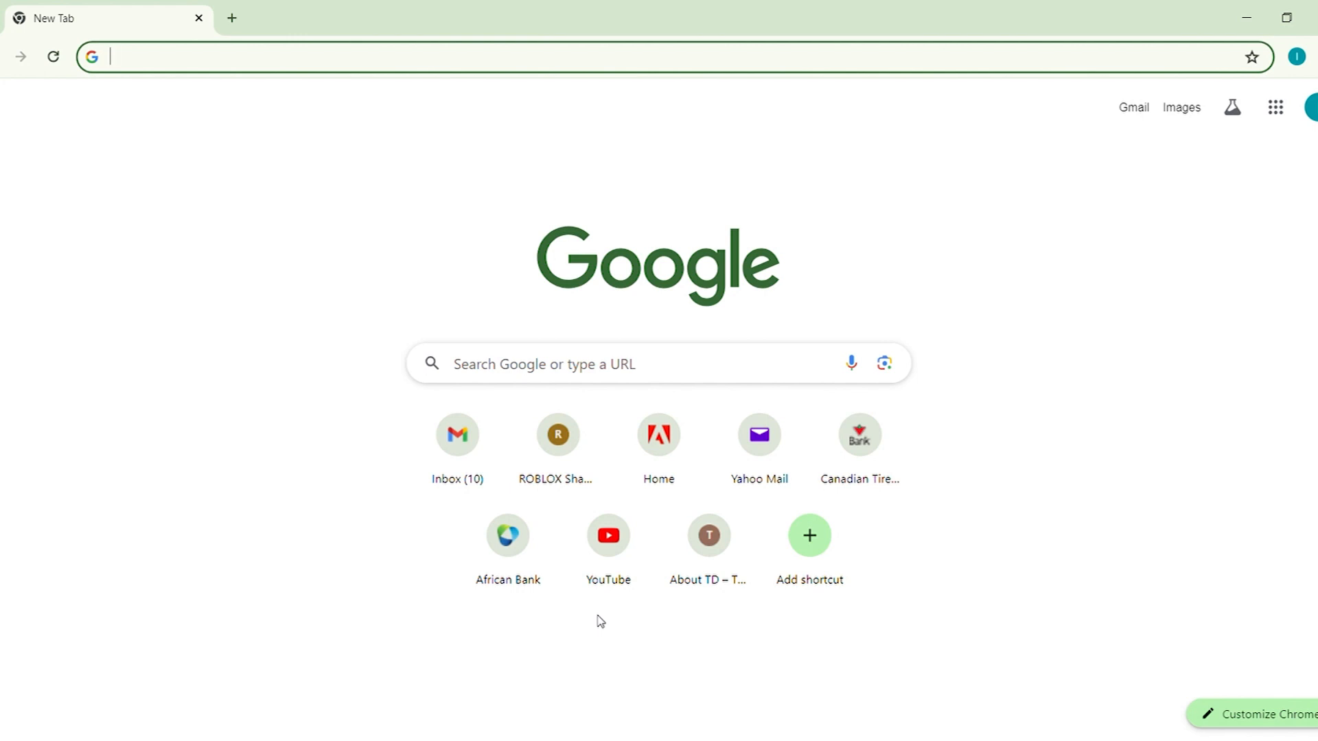
{"action": "mouse_move", "coordinate": [572, 622]}
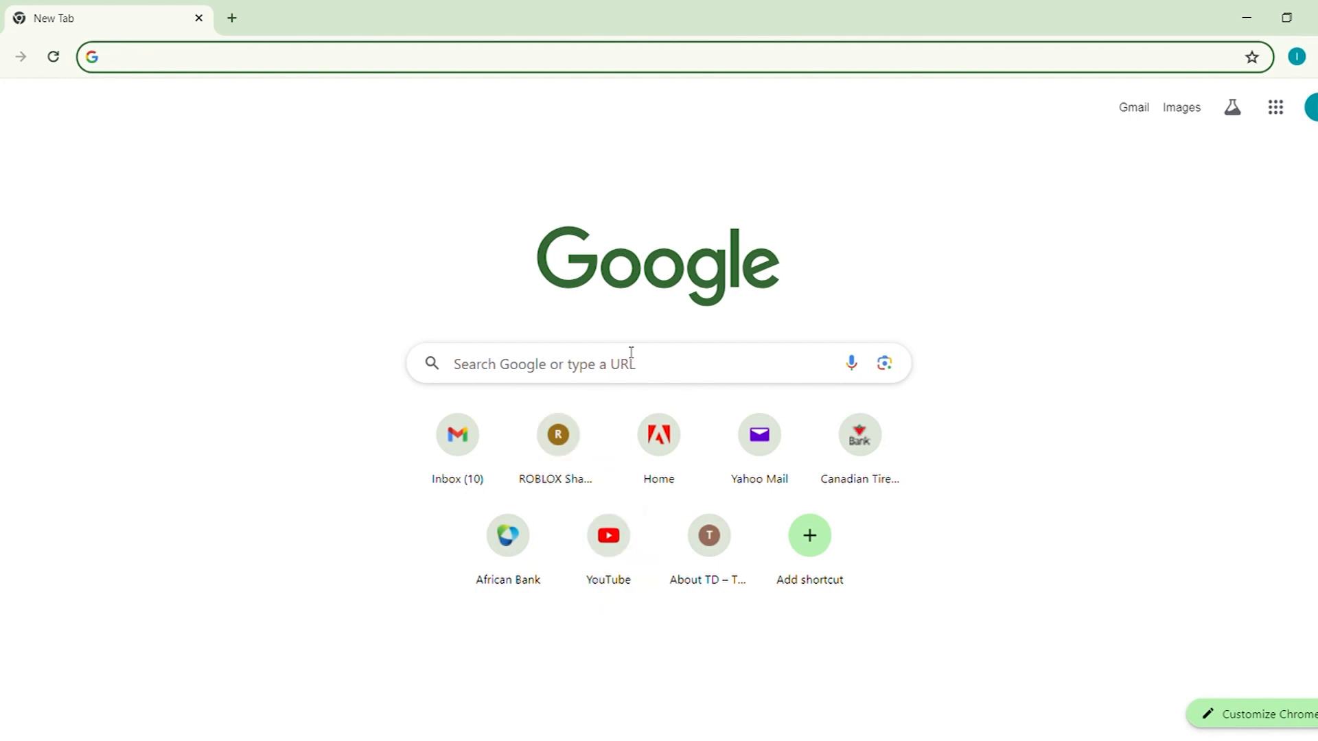
Step: Go to paycom.com in the Chrome address bar
{"action": "left_click", "coordinate": [337, 56]}
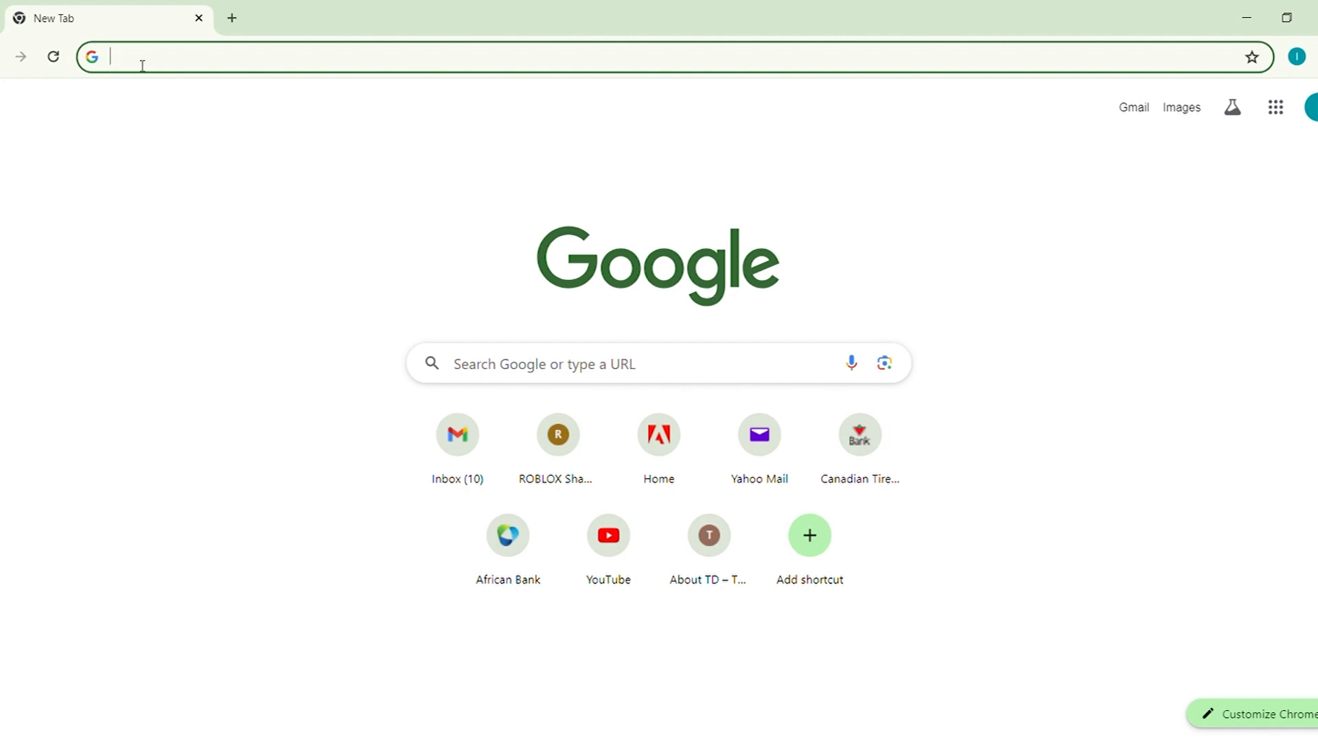
{"action": "type", "text": "paycom.com"}
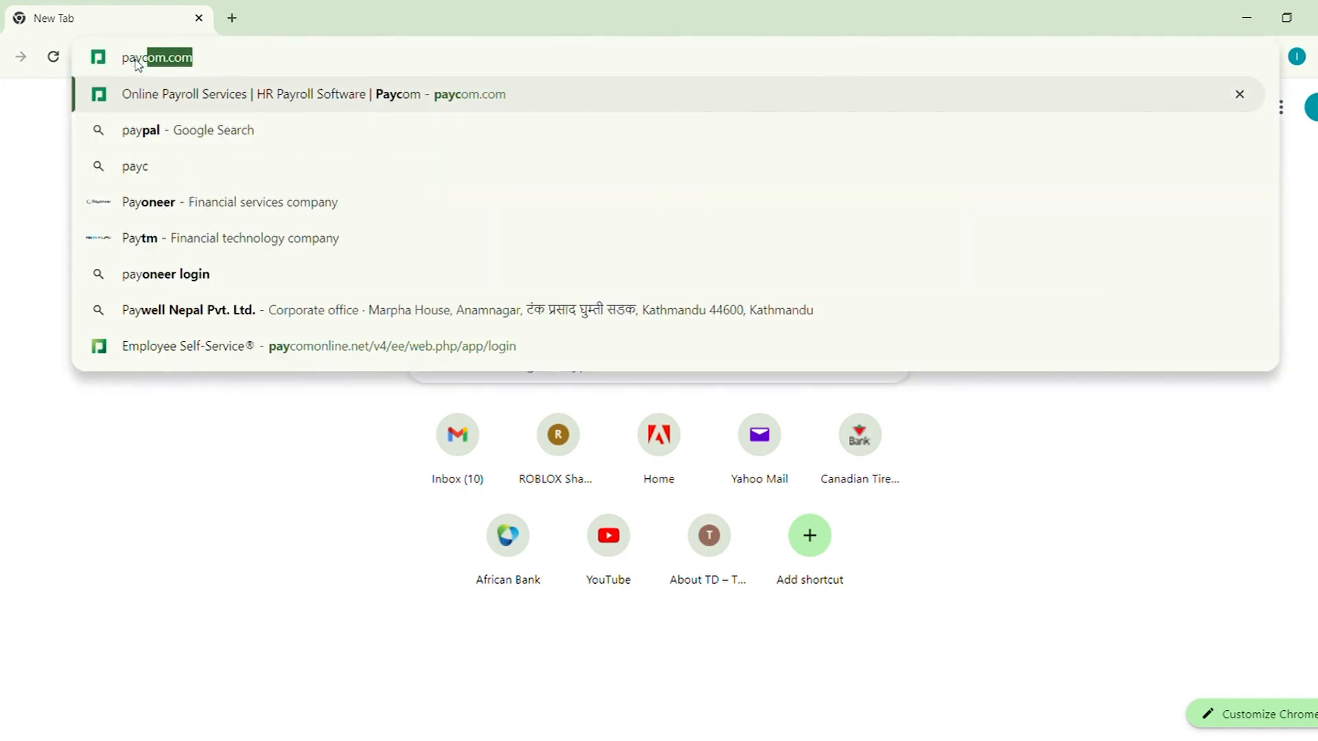
{"action": "type", "text": "paycom.com"}
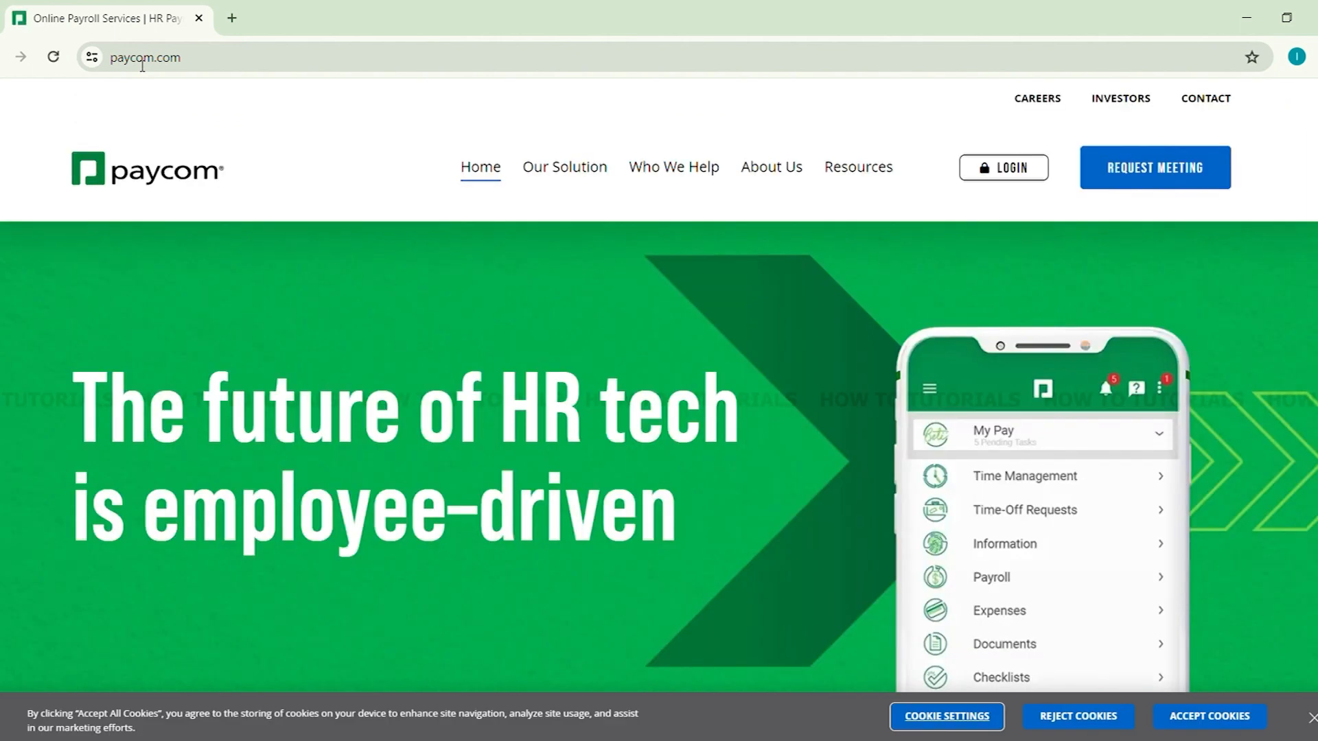
Step: Open the Paycom personalized demo request form from the header's Request Meeting button
{"action": "left_click", "coordinate": [1003, 167]}
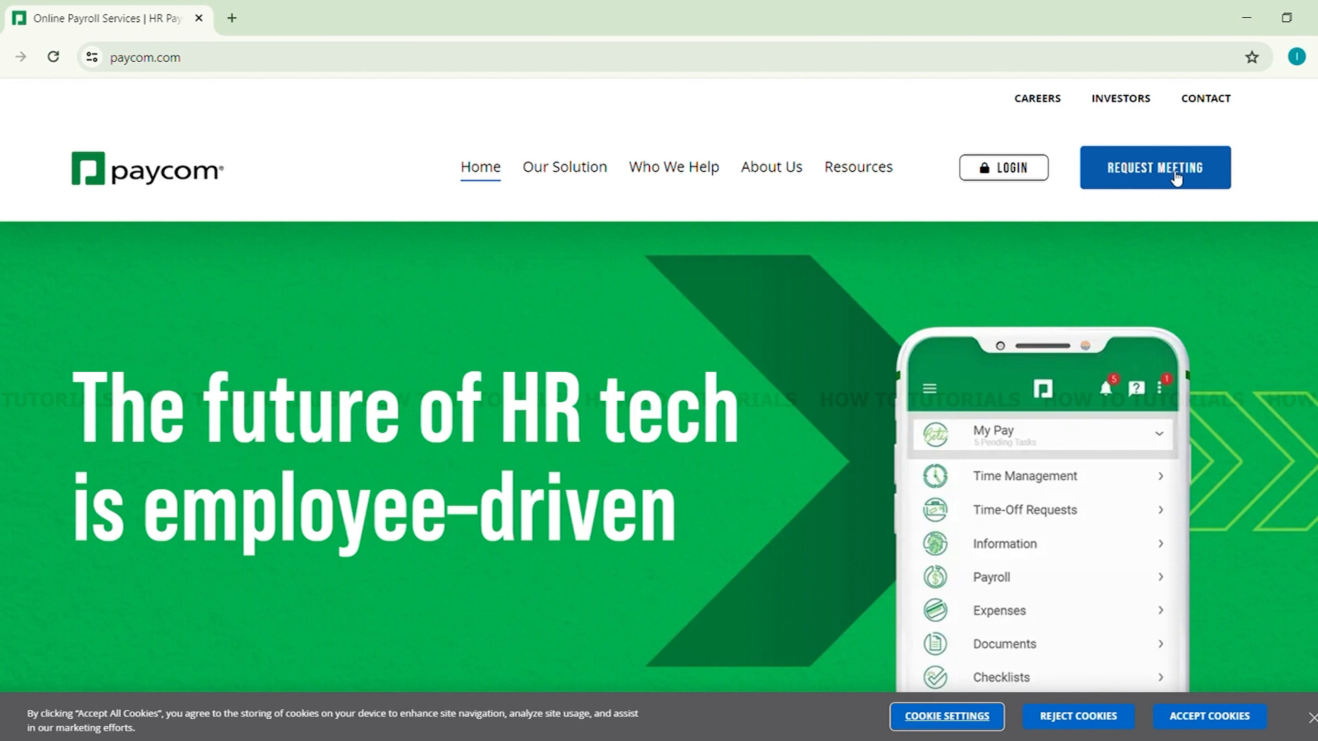
{"action": "left_click", "coordinate": [1154, 167]}
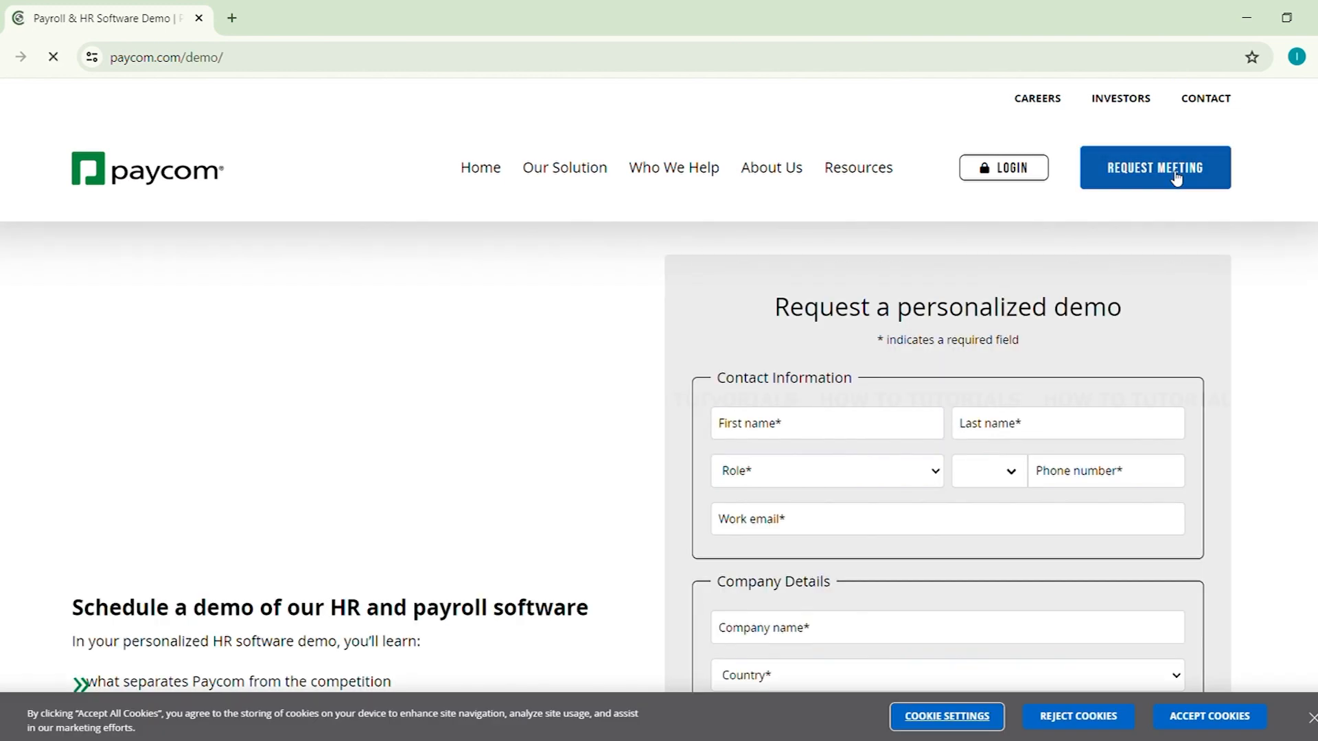
{"action": "mouse_move", "coordinate": [1075, 236]}
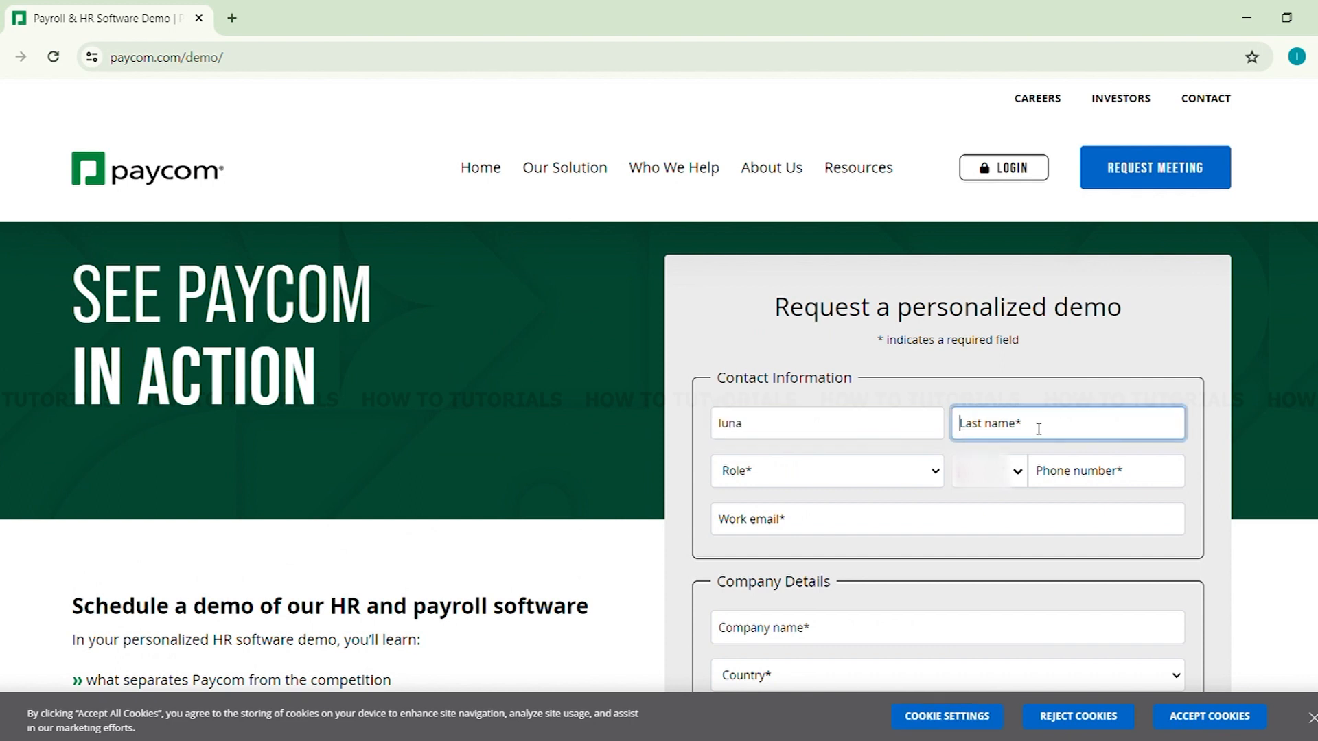
{"action": "type", "text": "katz"}
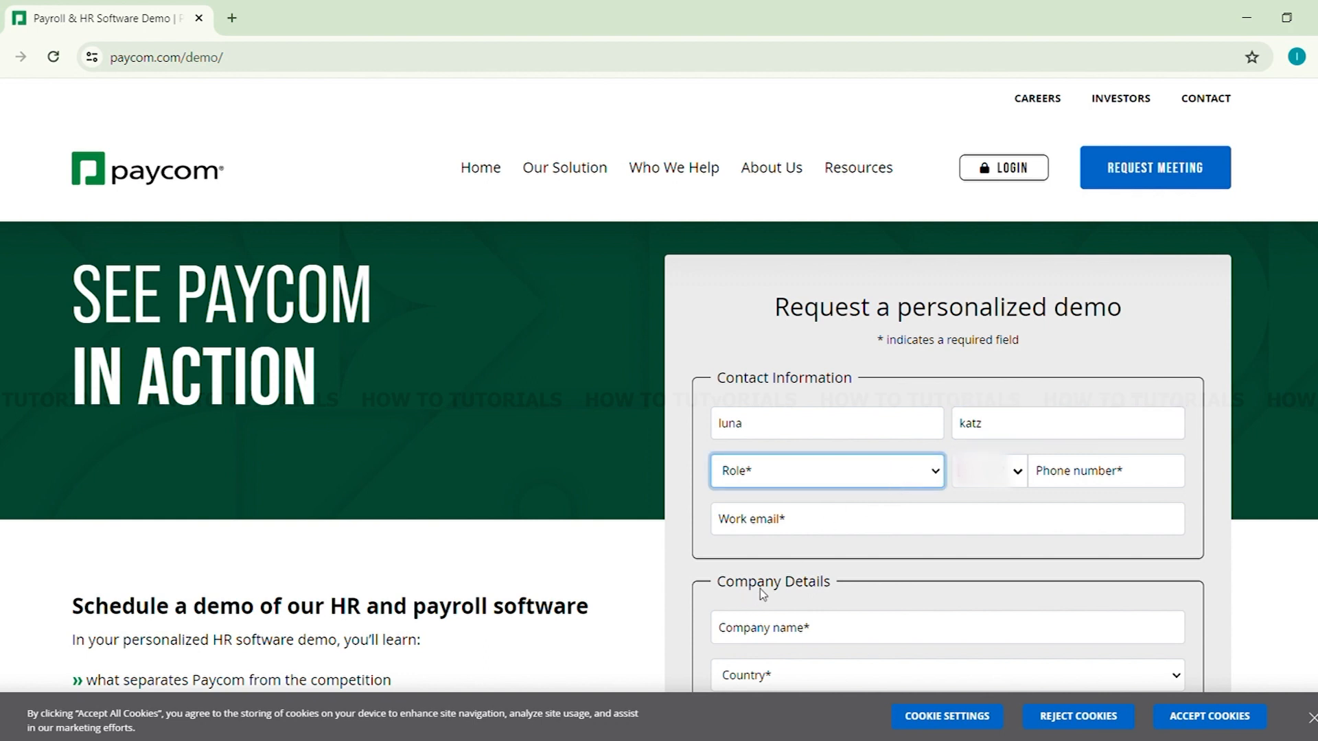
{"action": "type", "text": "840720638"}
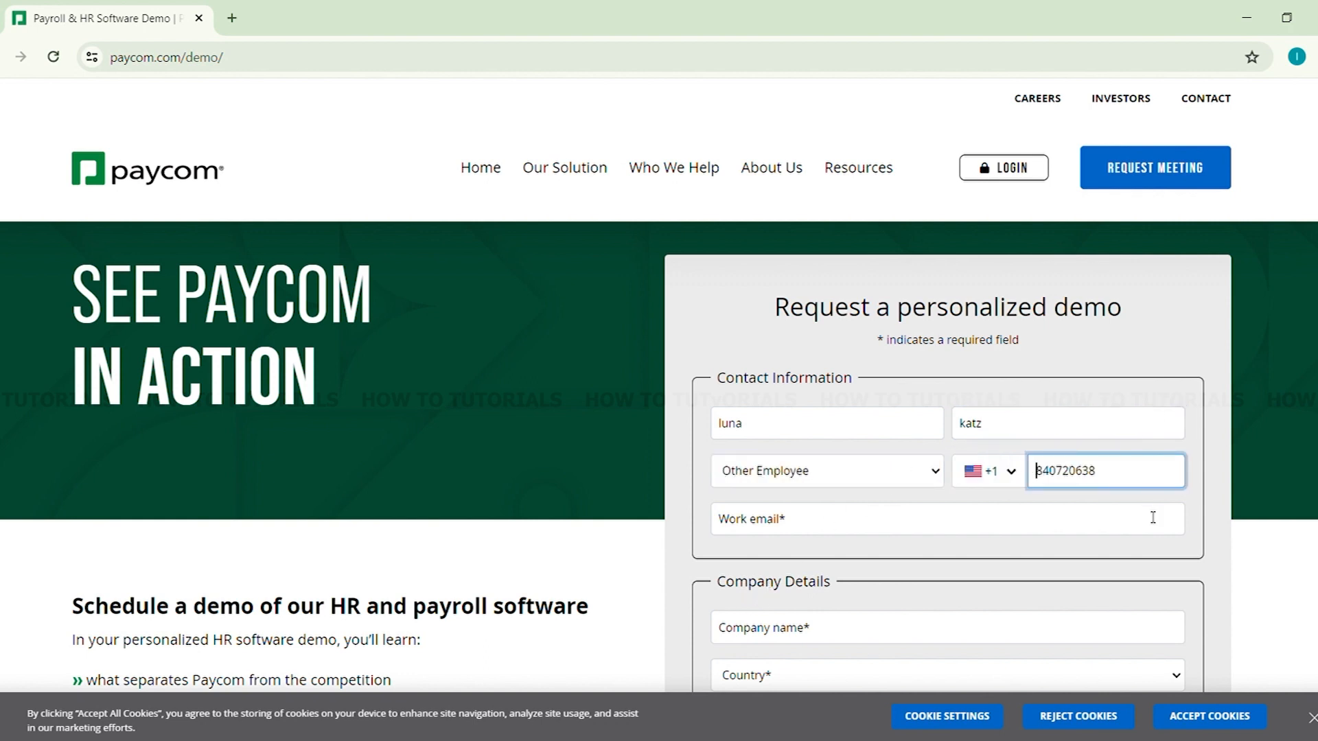
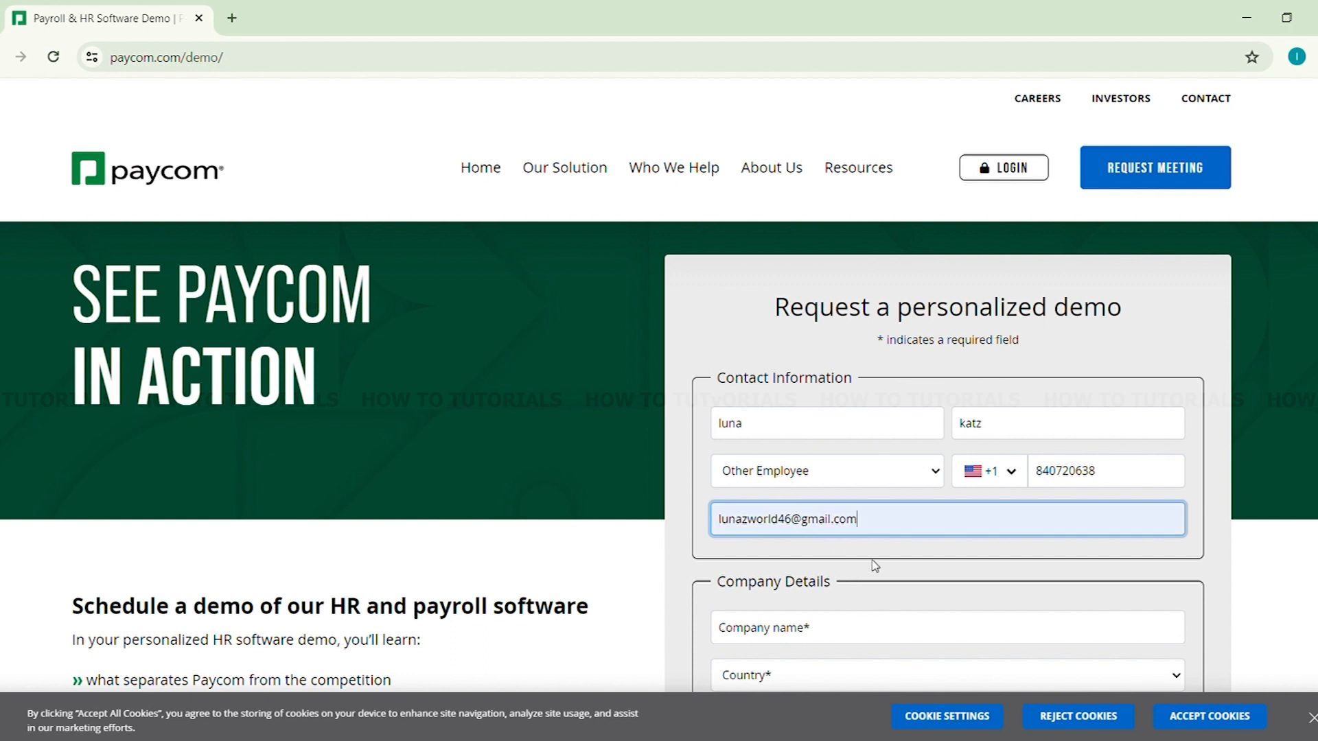
Step: Answer No to 'Have you used Paycom before?' and scroll down to Request Meeting
{"action": "scroll", "scroll_direction": "down", "scroll_amount": 3}
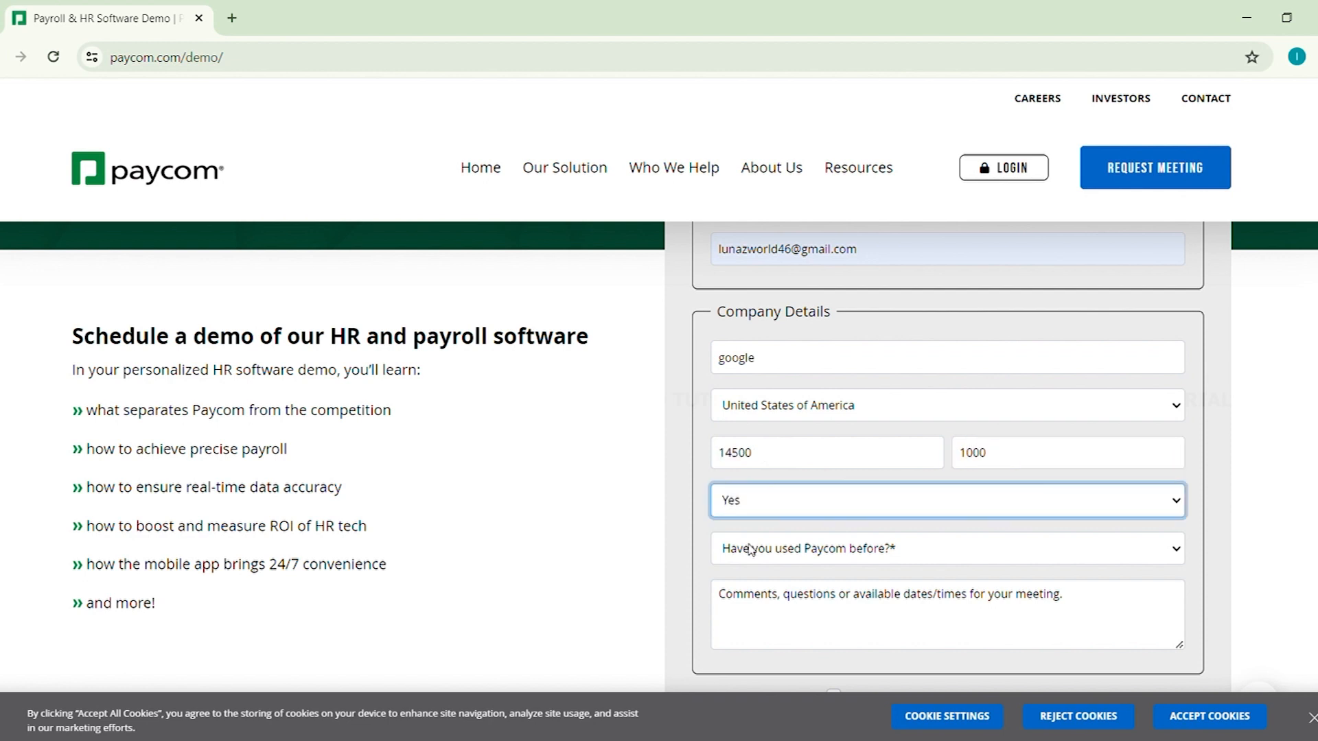
{"action": "mouse_move", "coordinate": [995, 521]}
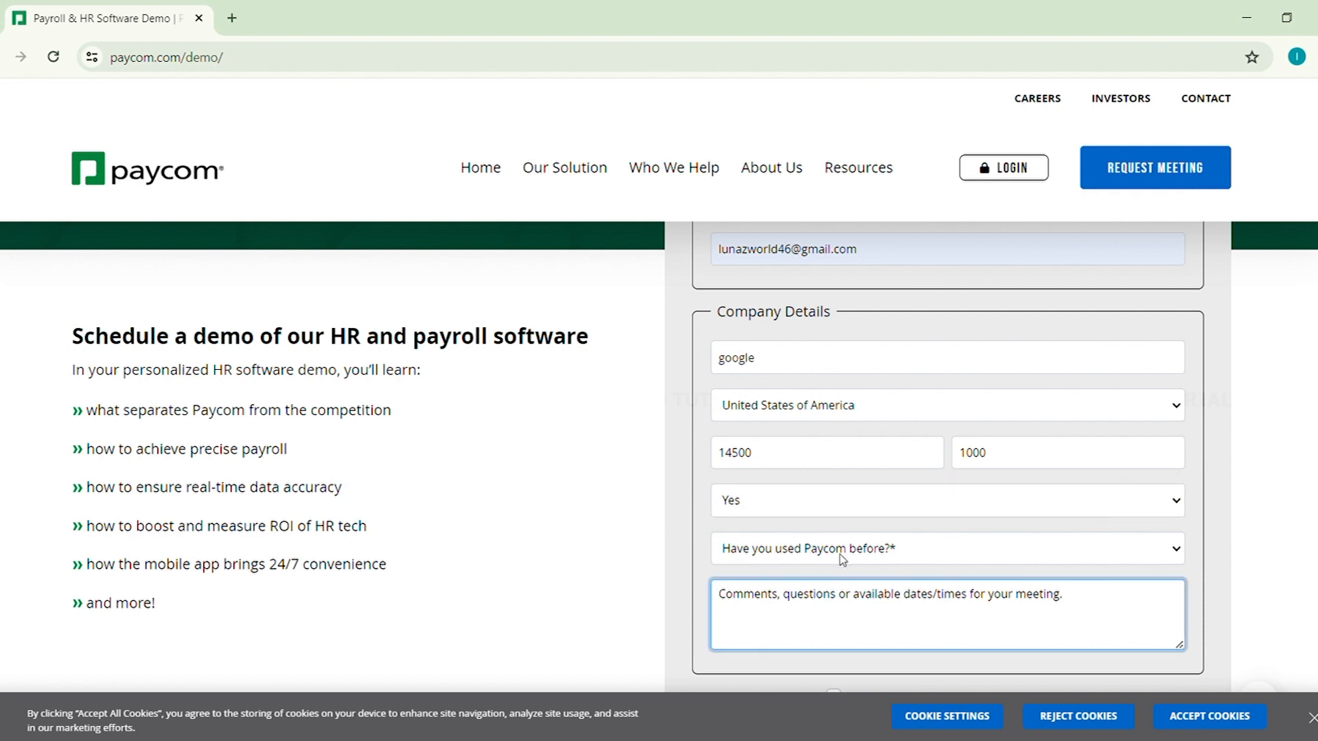
{"action": "left_click", "coordinate": [946, 548]}
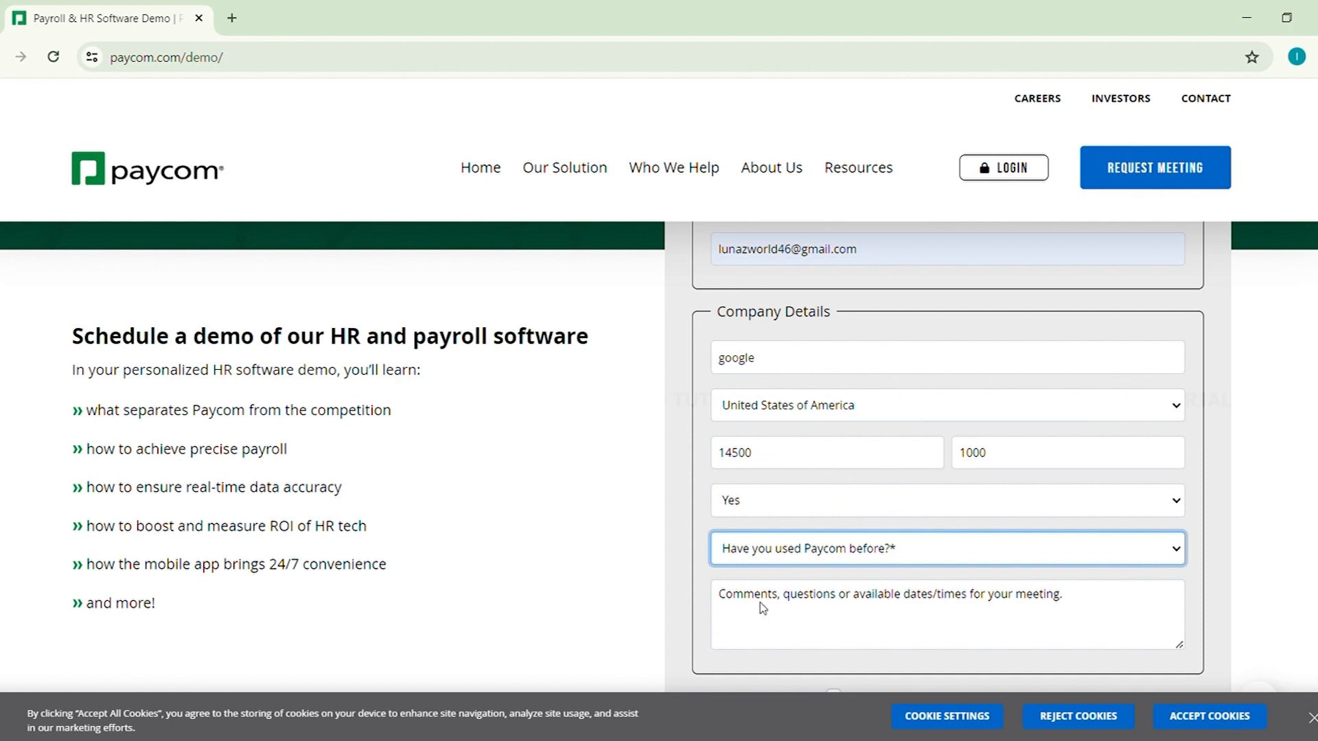
{"action": "left_click", "coordinate": [946, 548]}
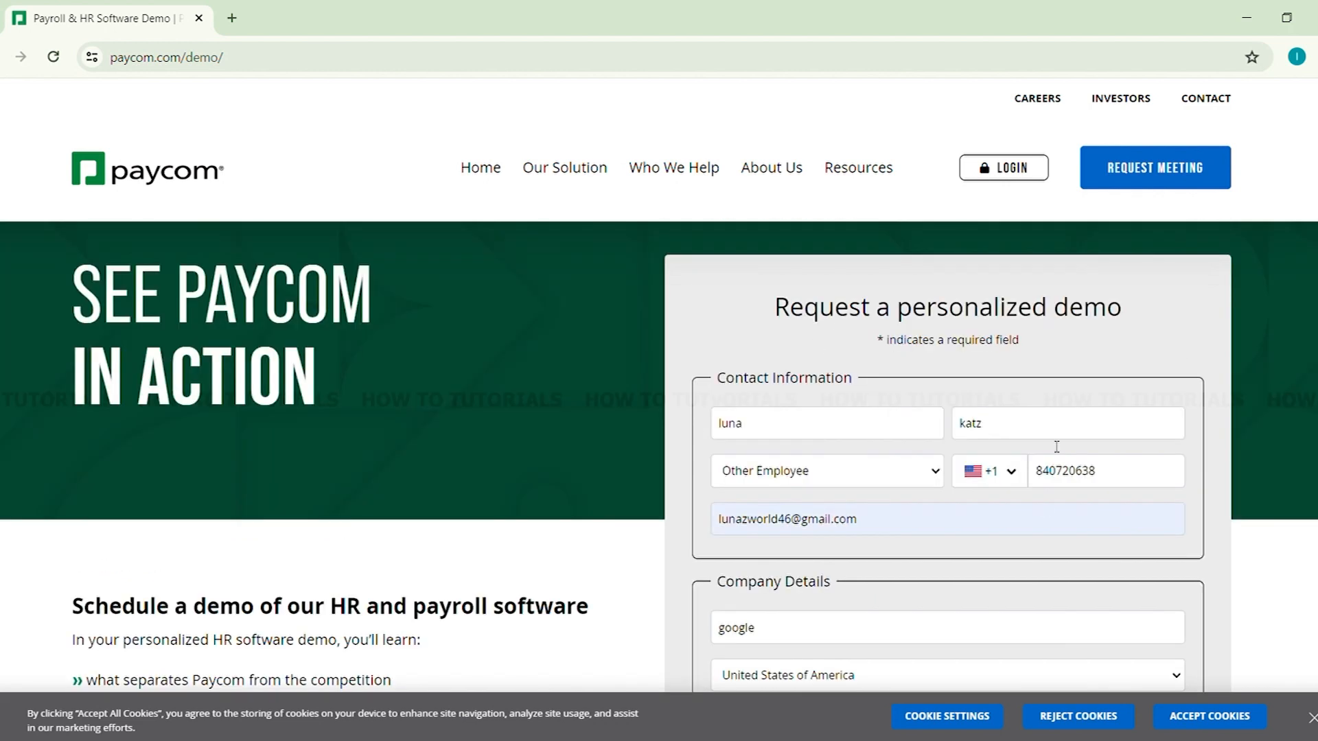
{"action": "scroll", "scroll_direction": "down", "scroll_amount": 3}
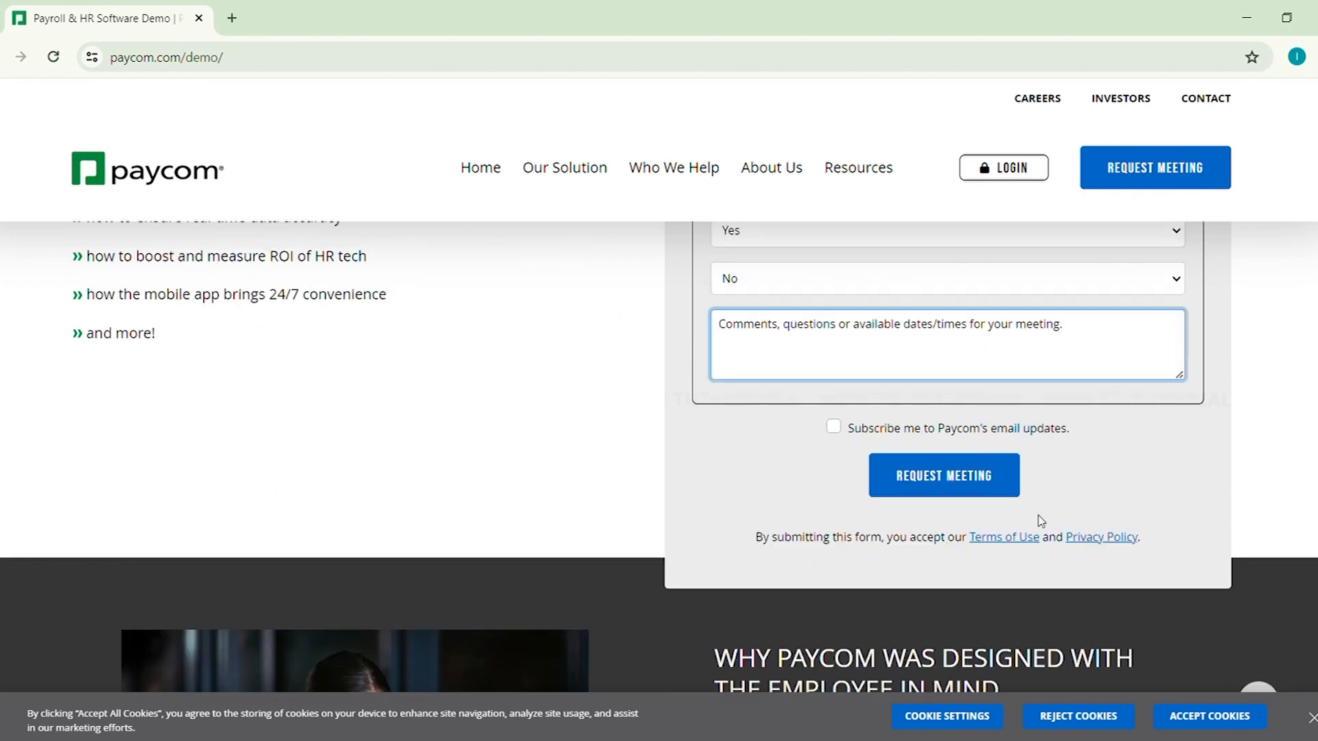
{"action": "mouse_move", "coordinate": [935, 487]}
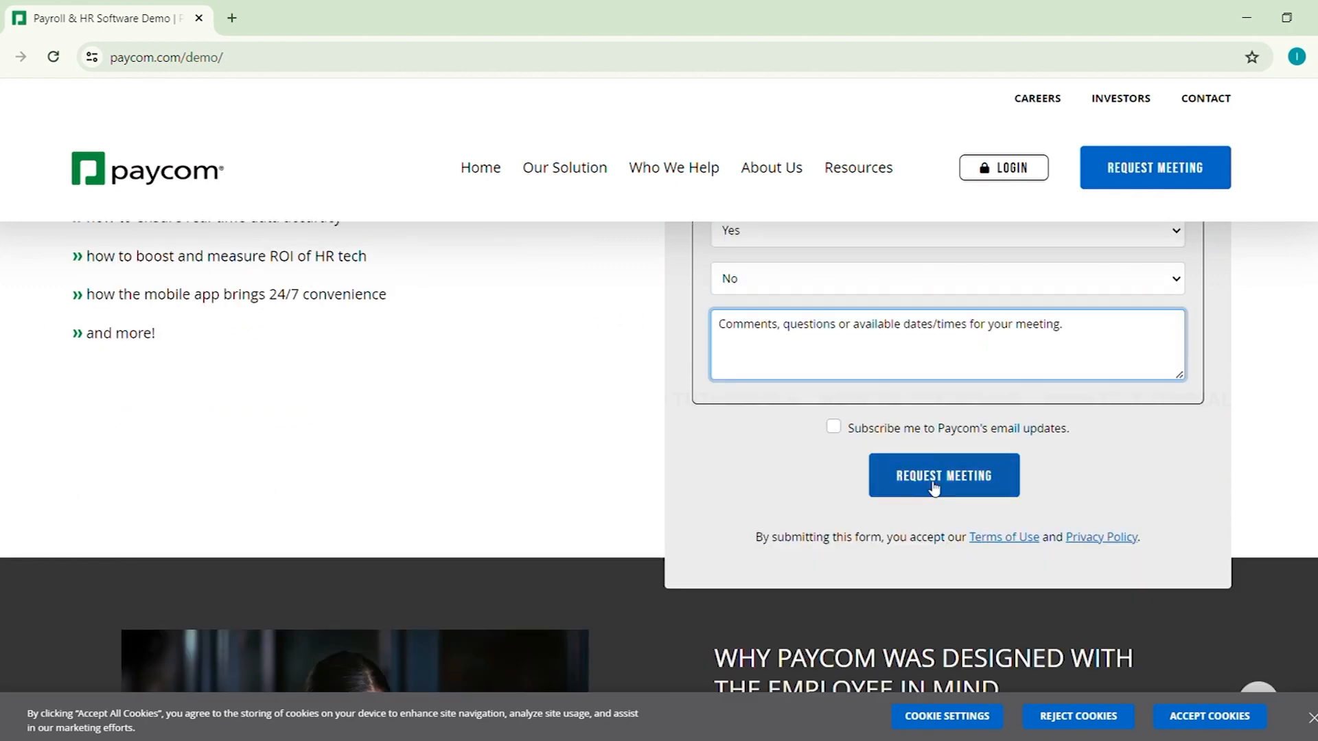